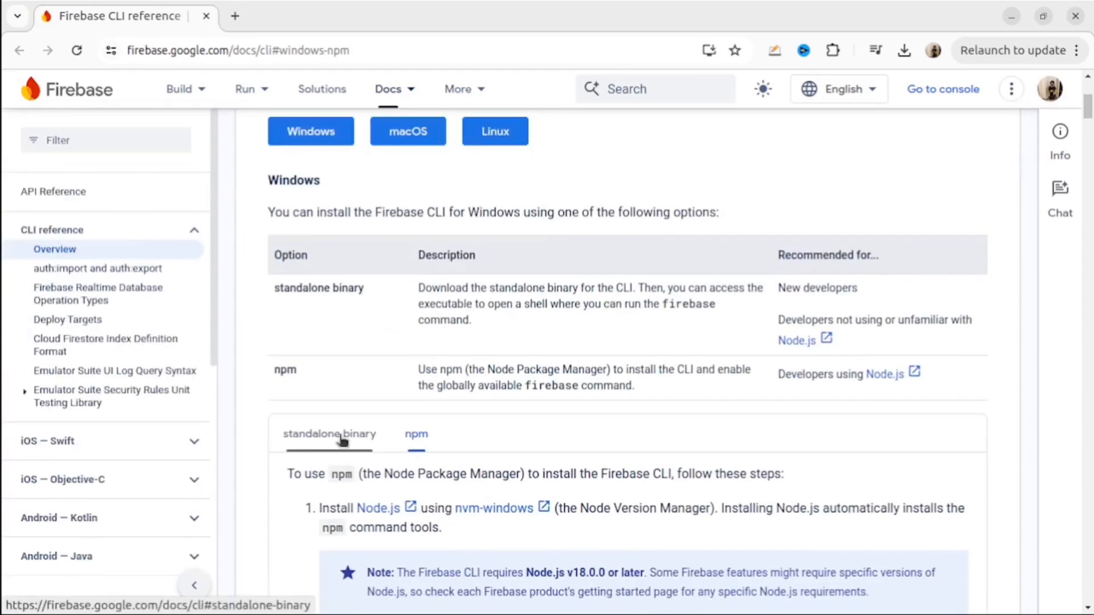
Step: Review the Windows standalone-binary steps, then the macOS or Linux install options in the Firebase CLI docs
click(328, 434)
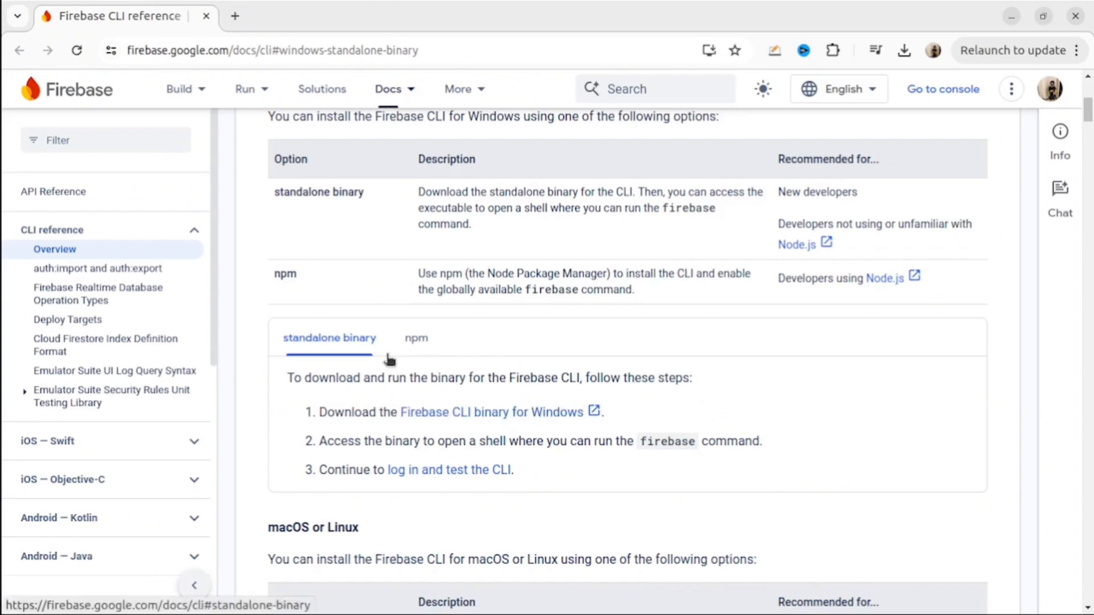
mouse_move(498, 353)
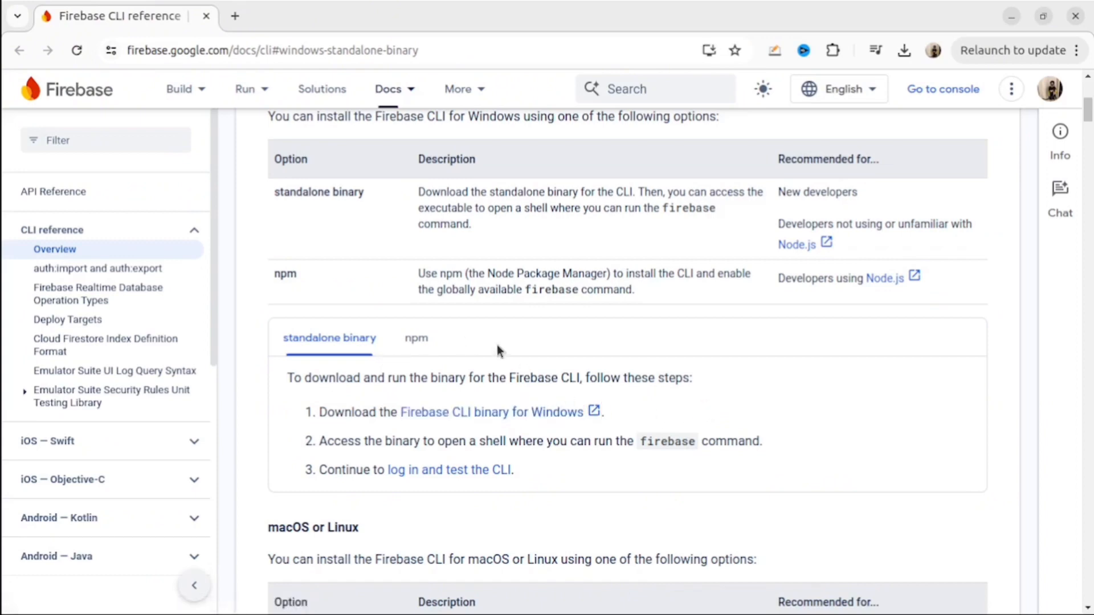
scroll(down, 3)
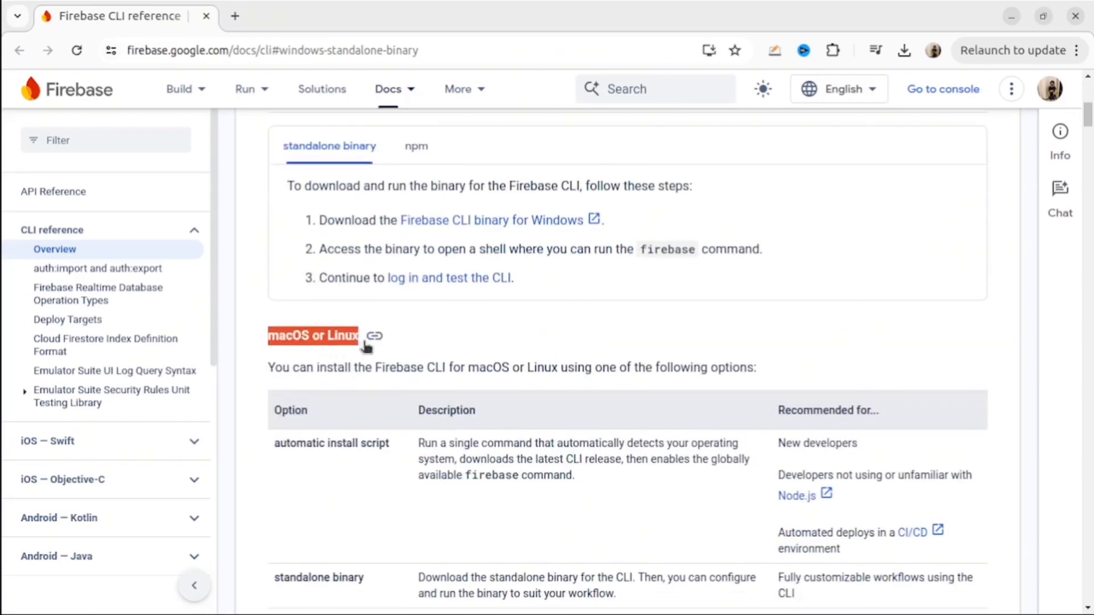
mouse_move(664, 516)
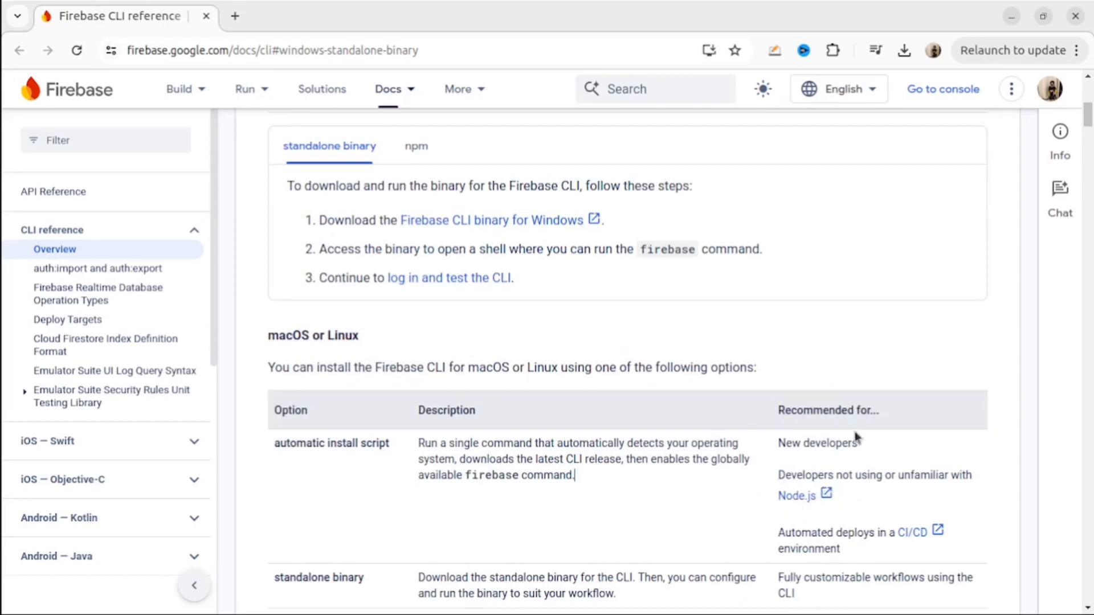
scroll(down, 3)
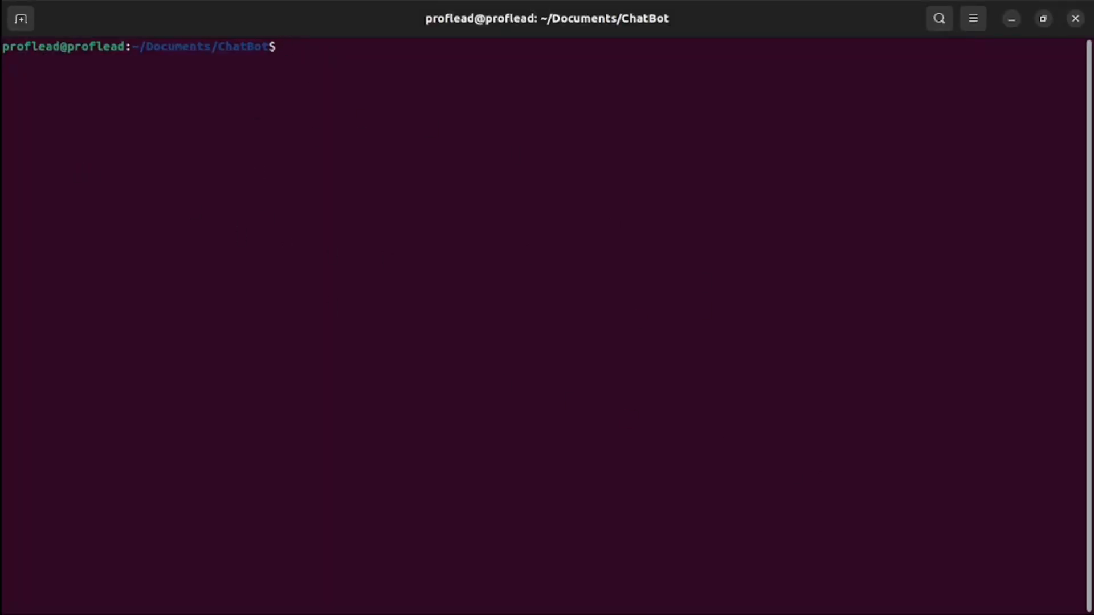
Step: Update npm globally with `npm install -g npm`, supplying the admin password when prompted
text(npm install -g npm)
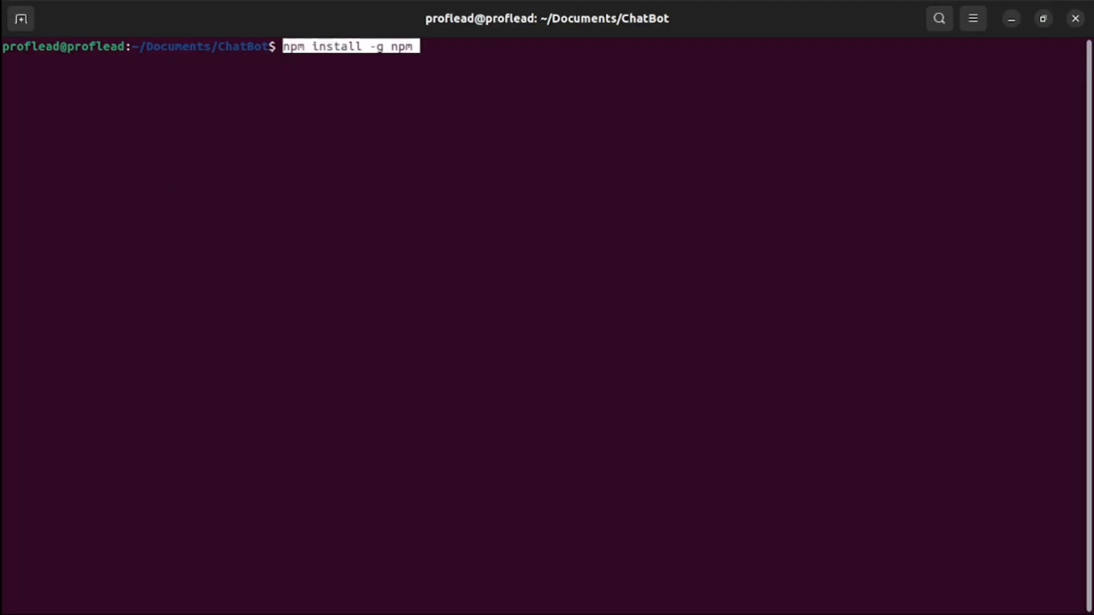
key(Return)
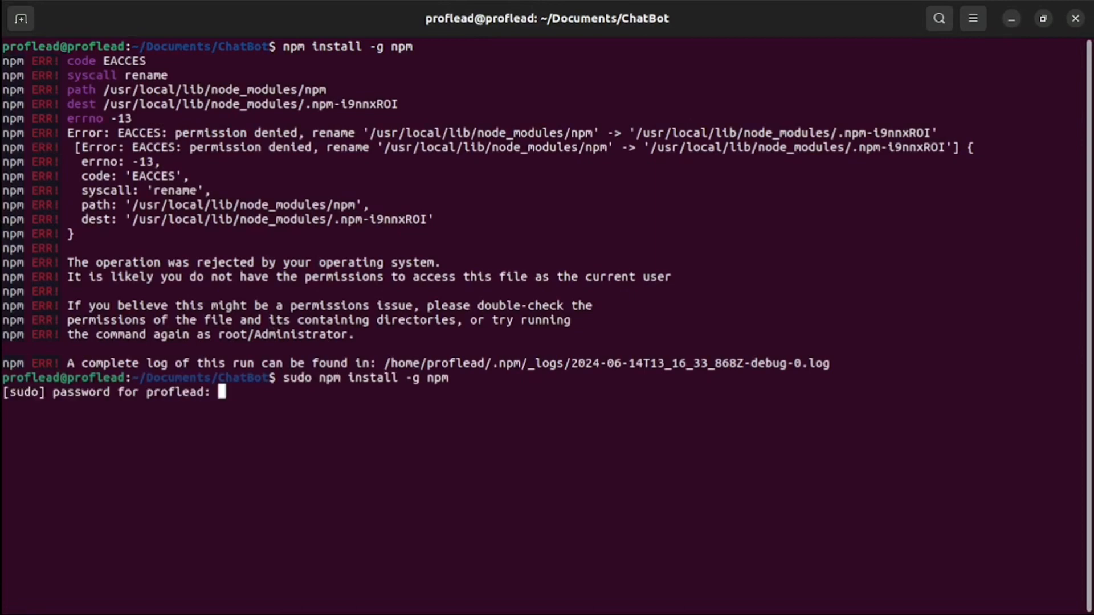
key(Return)
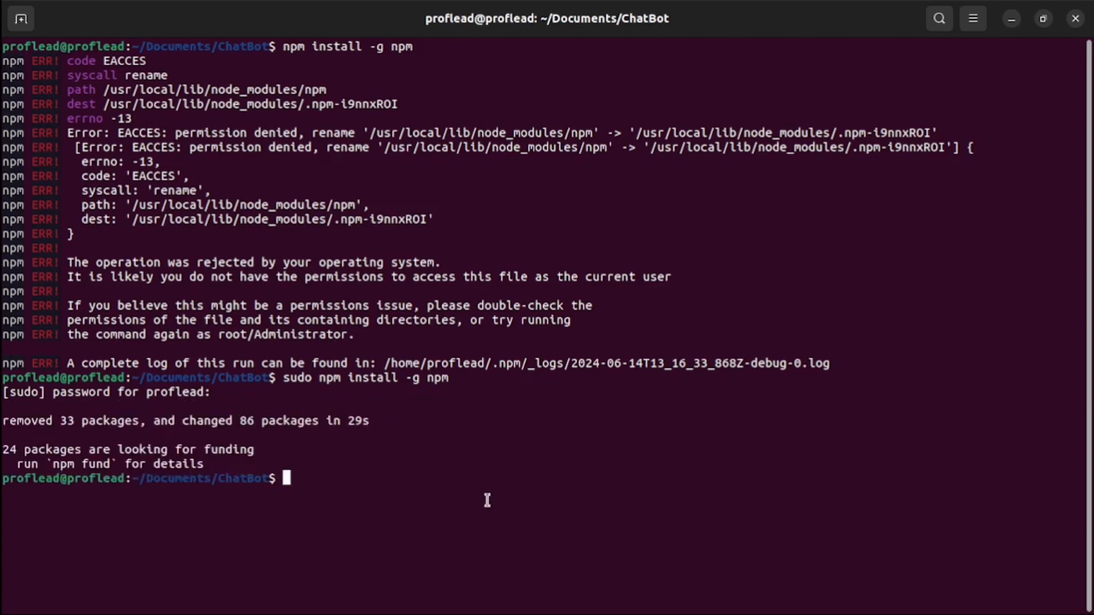
Step: Check the installed version with `node --v`
text(npm -)
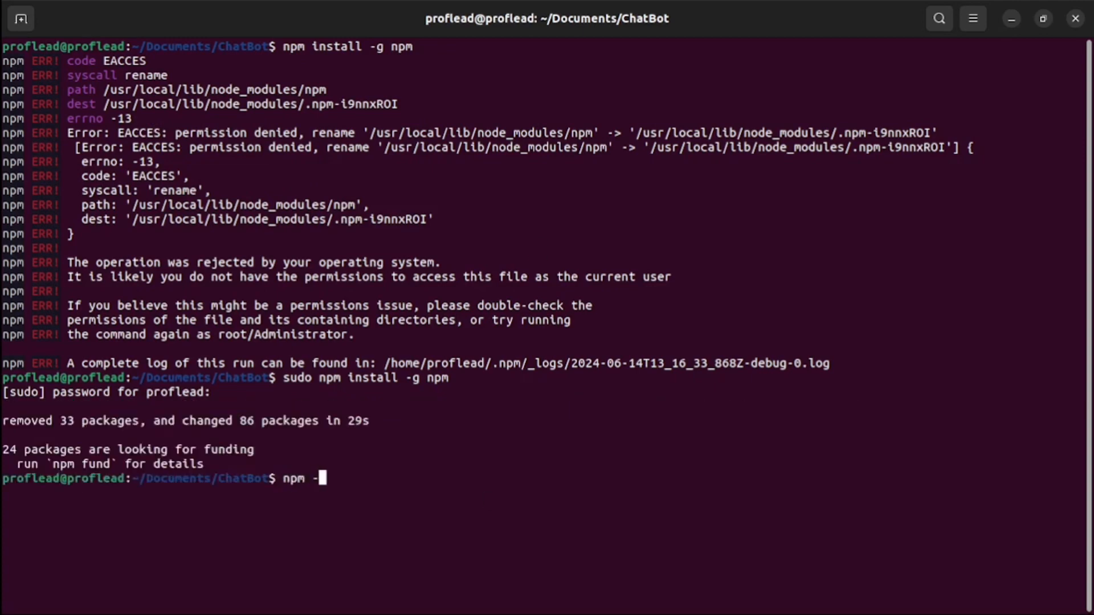
text(-v)
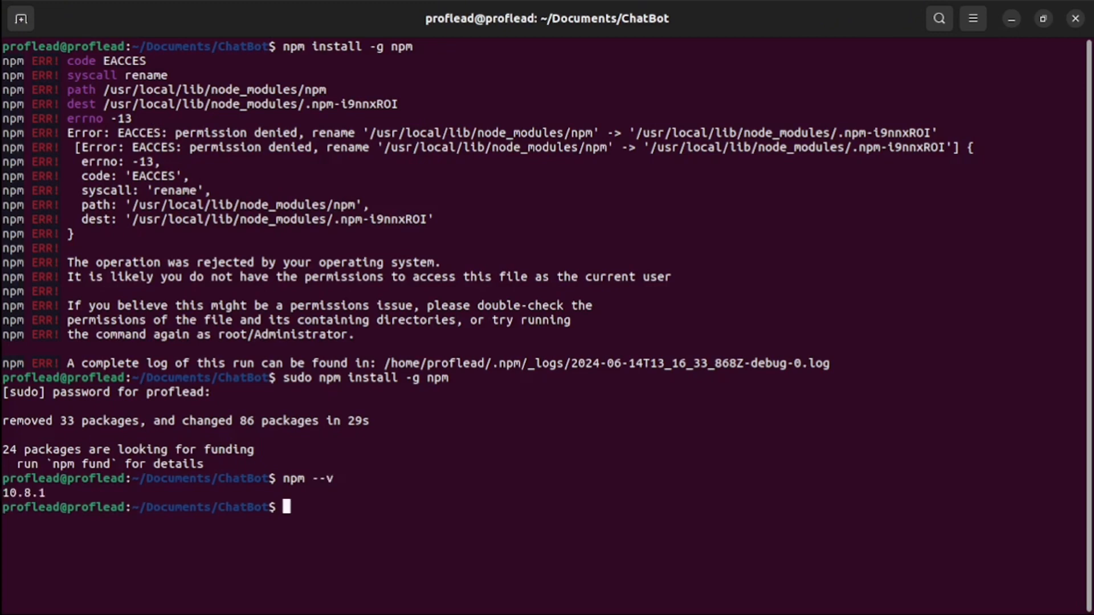
text(node --v)
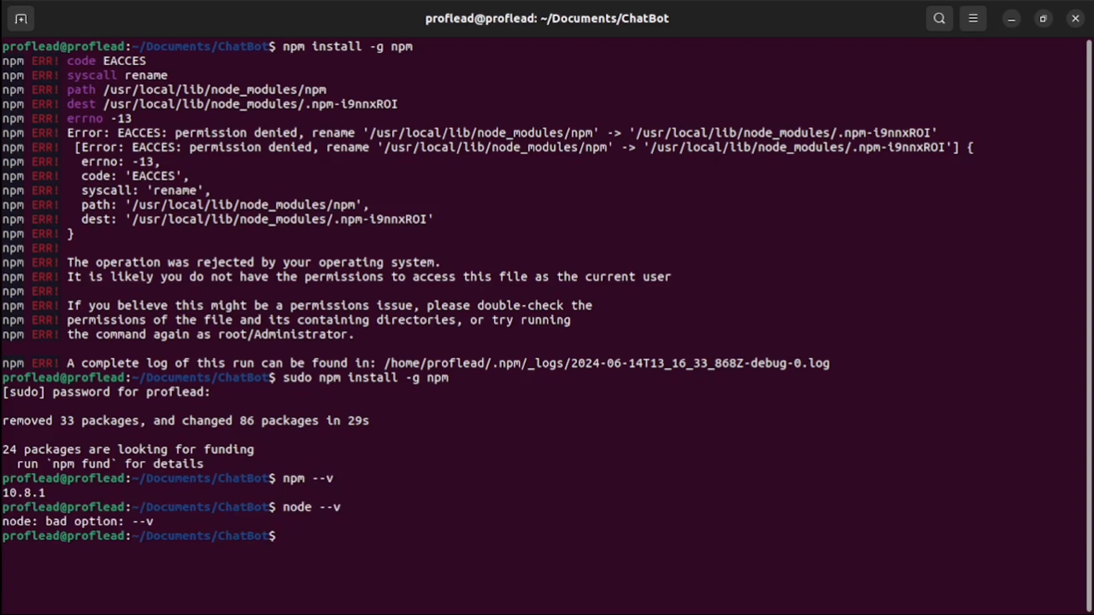
text(node --v)
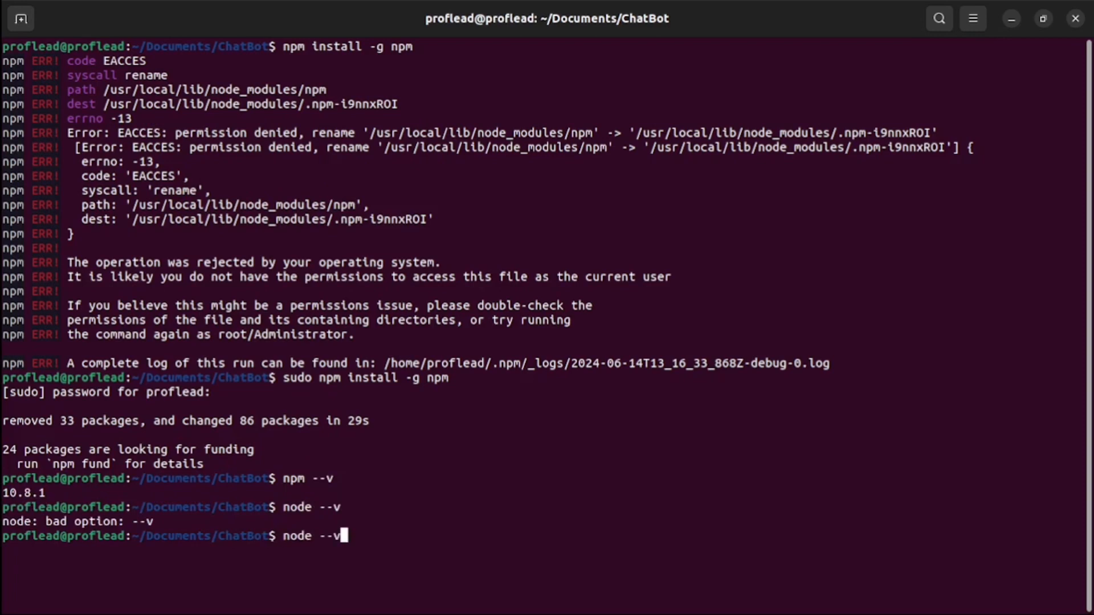
key(Return)
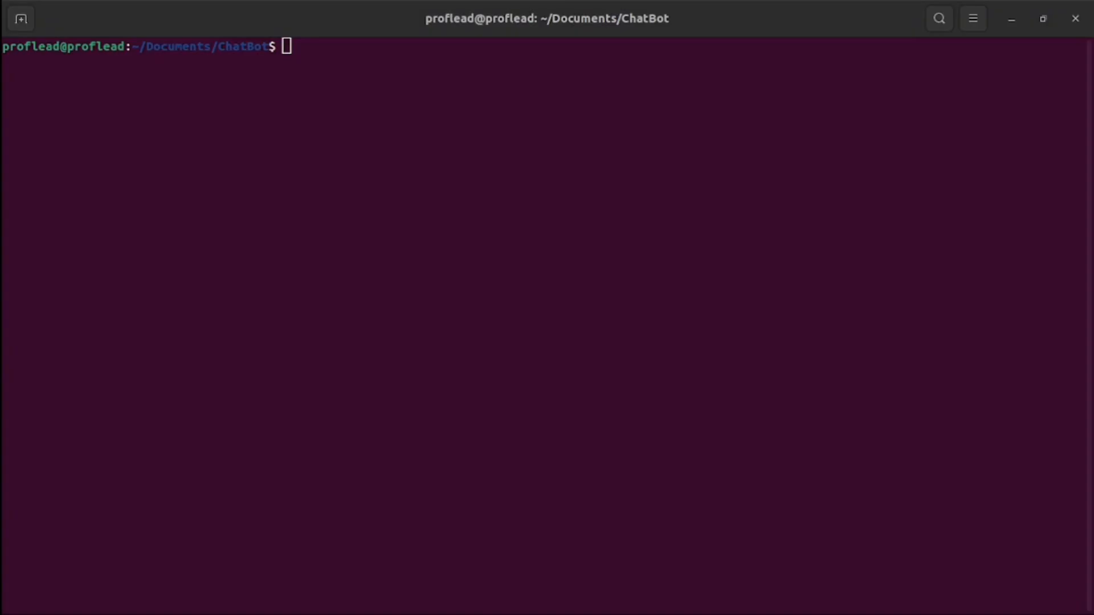
mouse_move(344, 247)
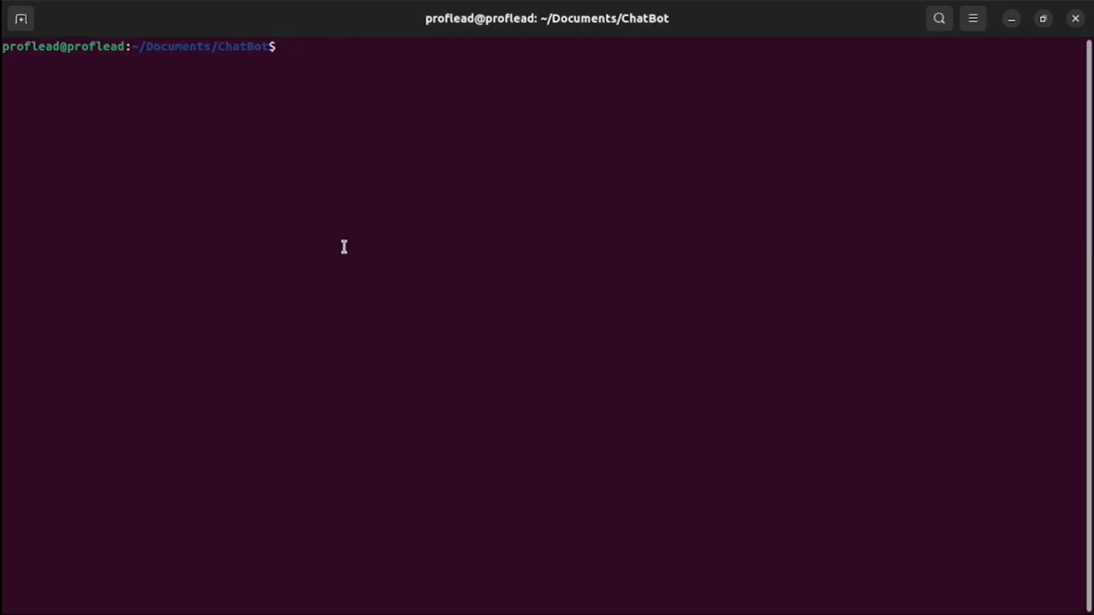
Step: Install firebase-tools globally with npm, entering the admin password
text(npm install -g firebase-tools)
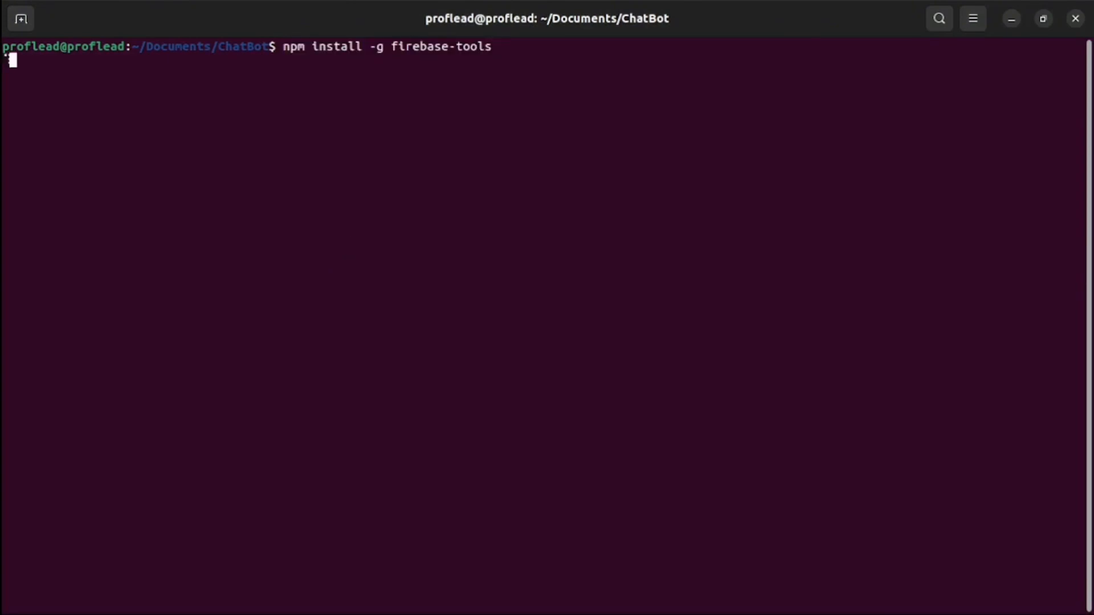
key(Return)
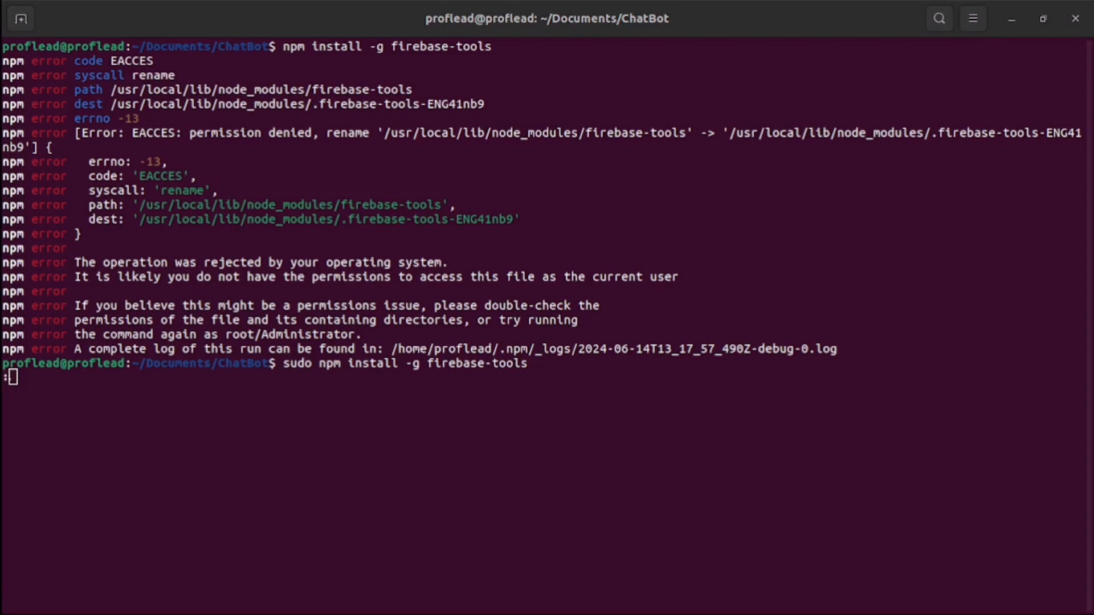
key(Return)
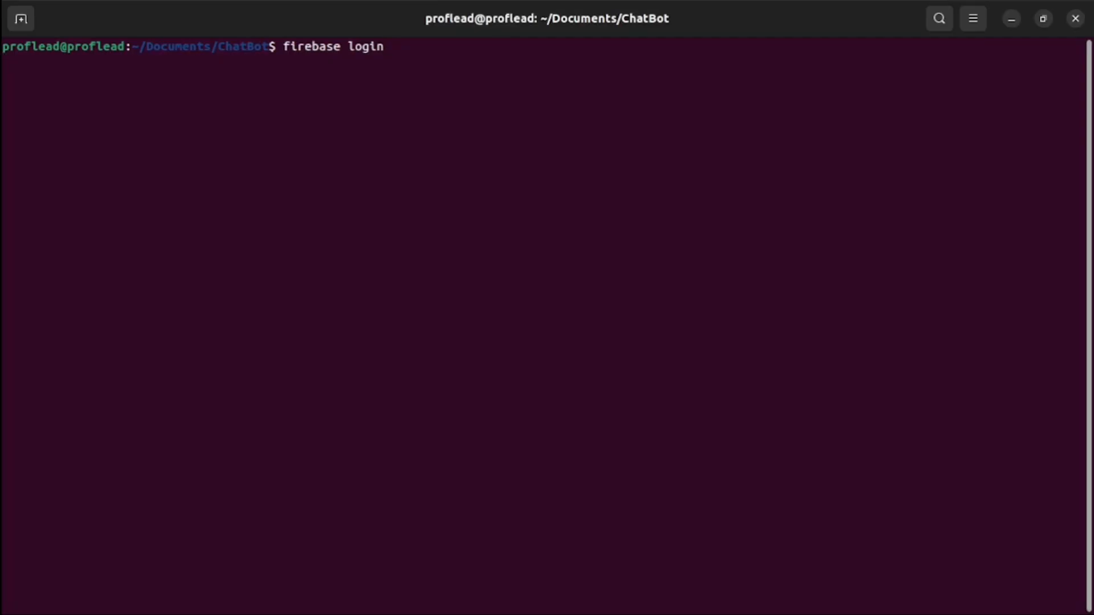
Step: Start `firebase login` and allow usage-data collection so the Google sign-in launches
key(Return)
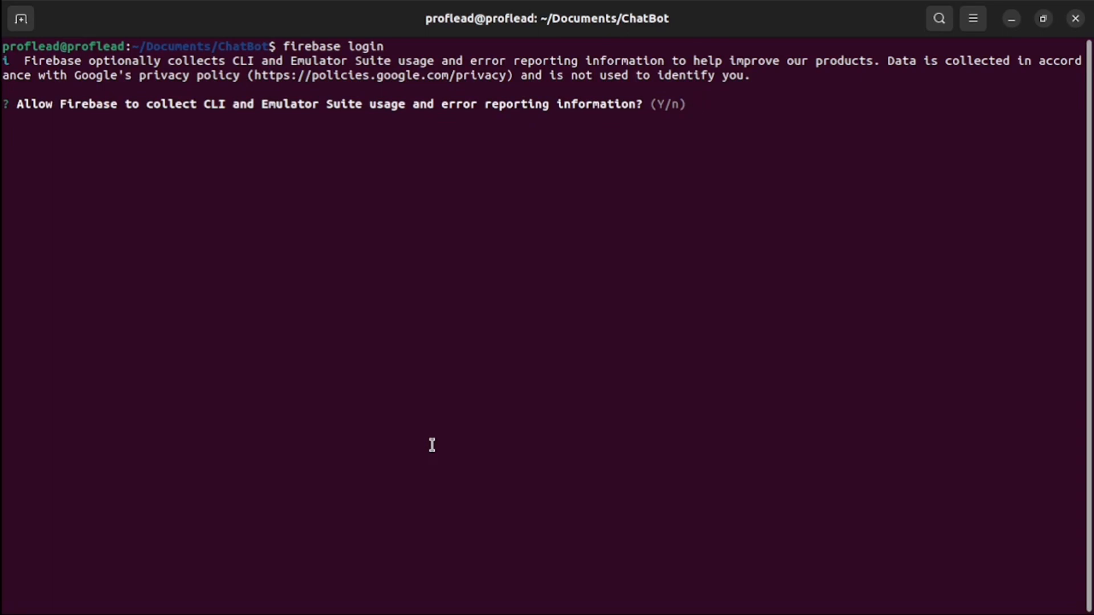
key(Return)
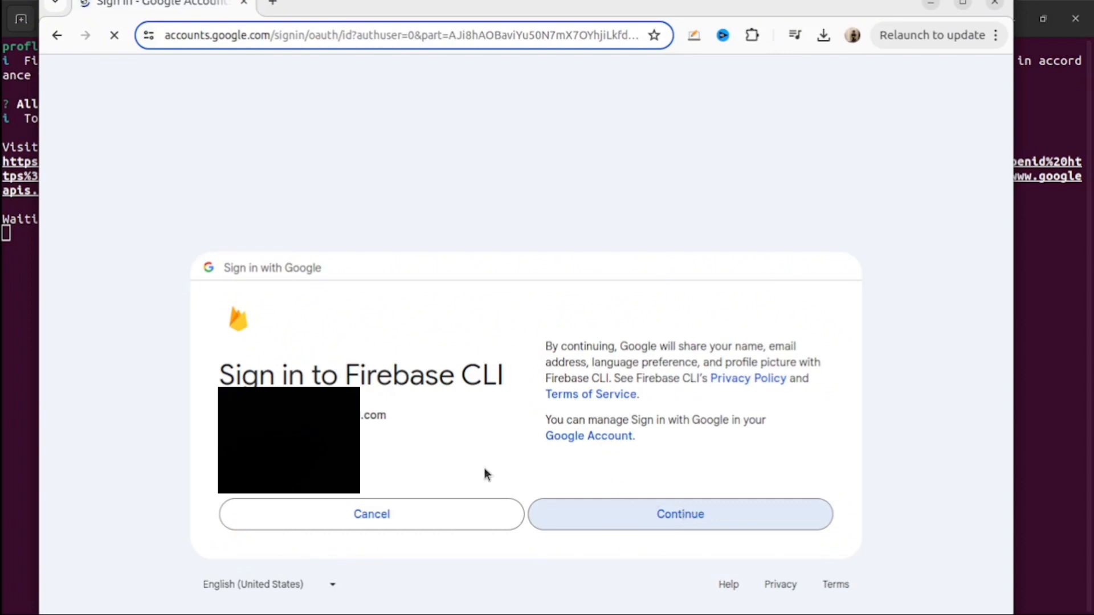
Step: Continue through the Google sign-in and allow Firebase CLI account access, landing on a Login Failed page
click(679, 514)
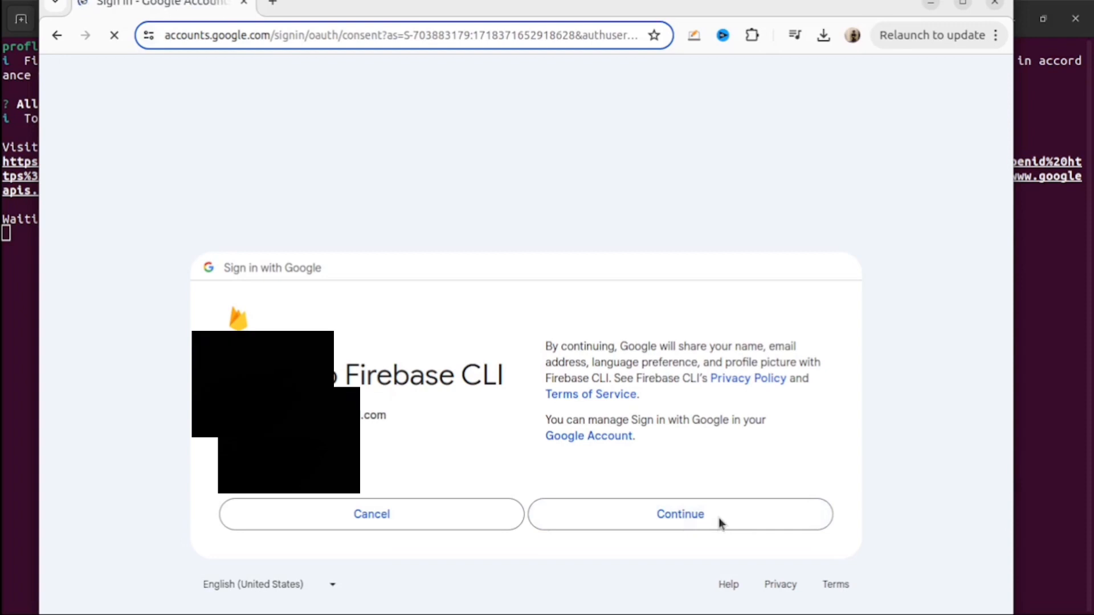
click(679, 514)
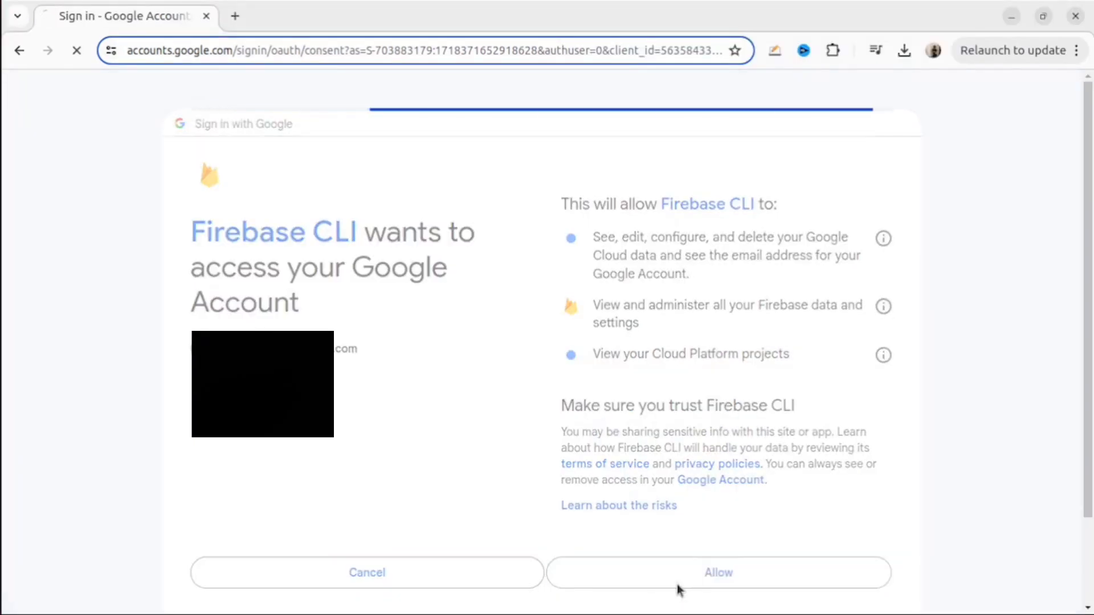
click(717, 572)
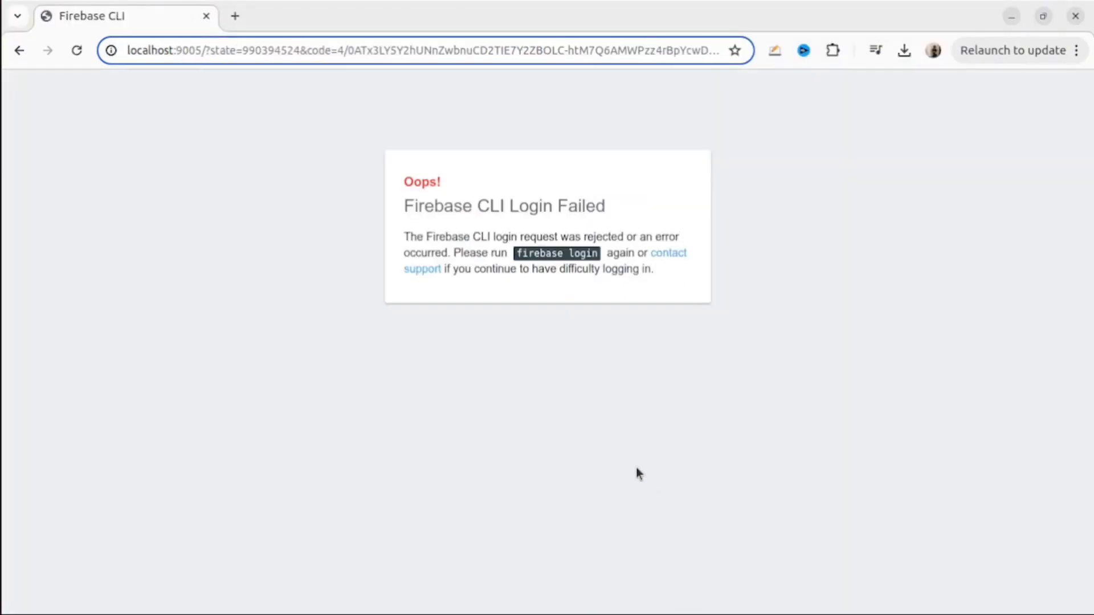
mouse_move(602, 313)
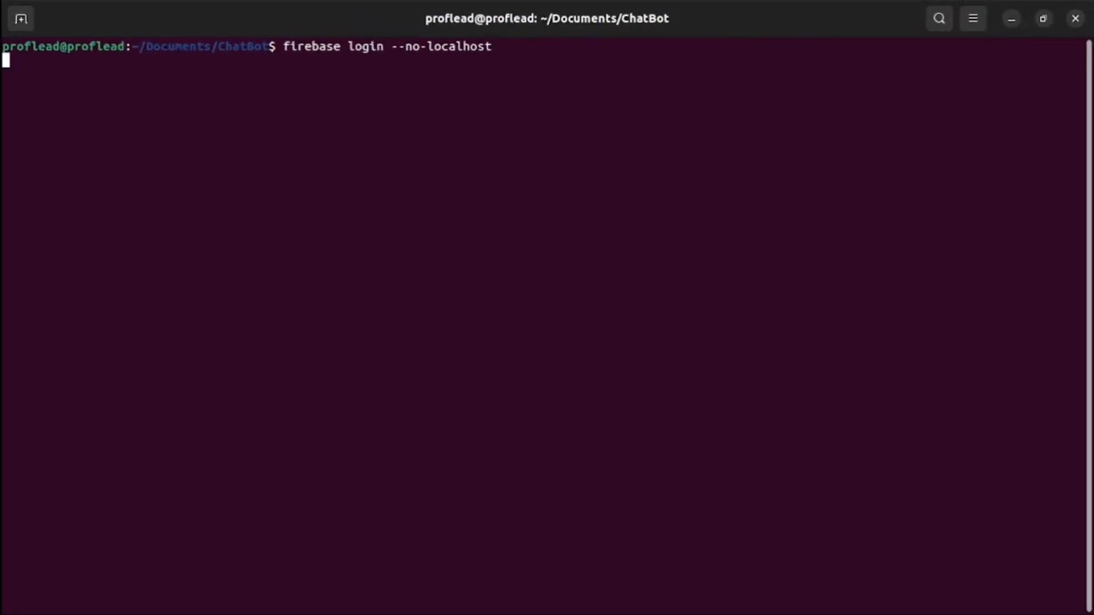
Step: Rerun `firebase login --no-localhost`, allow data collection, and open the printed sign-in URL in the browser
key(Return)
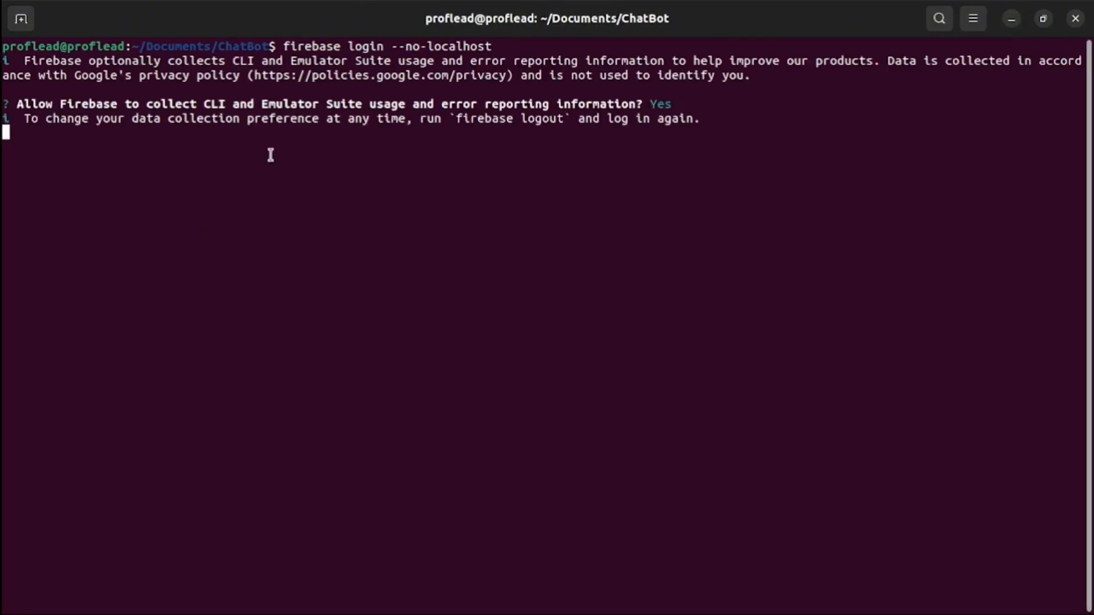
key(Return)
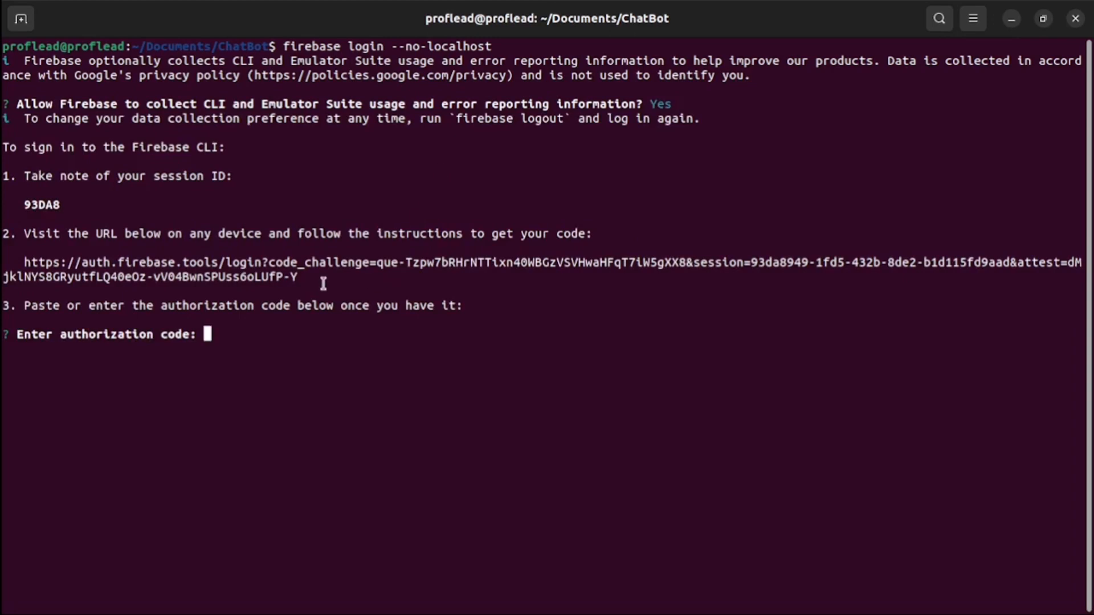
right_click(160, 276)
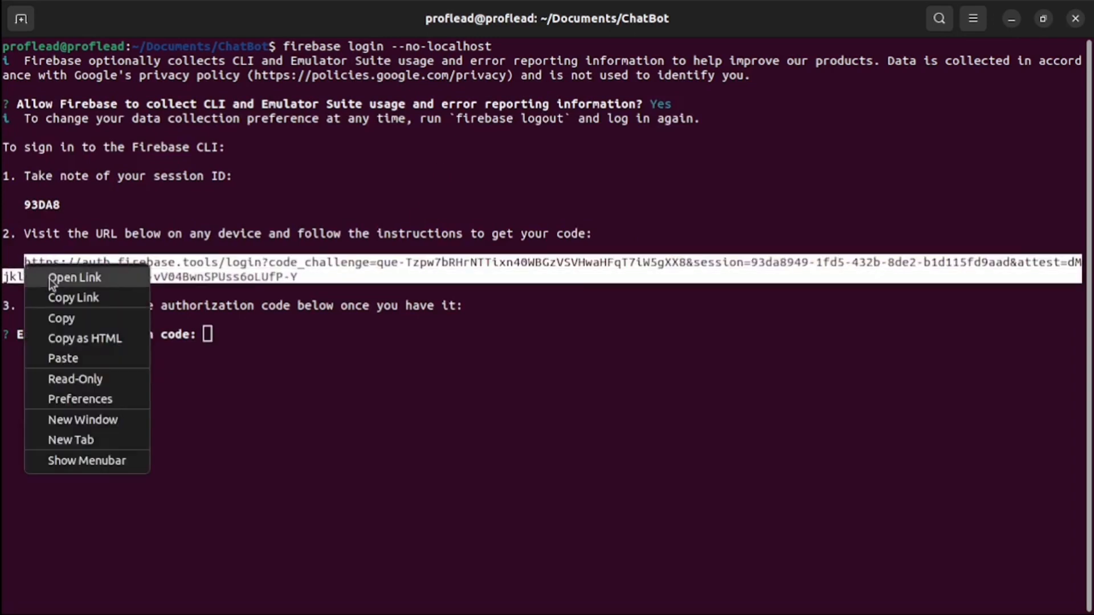
click(75, 277)
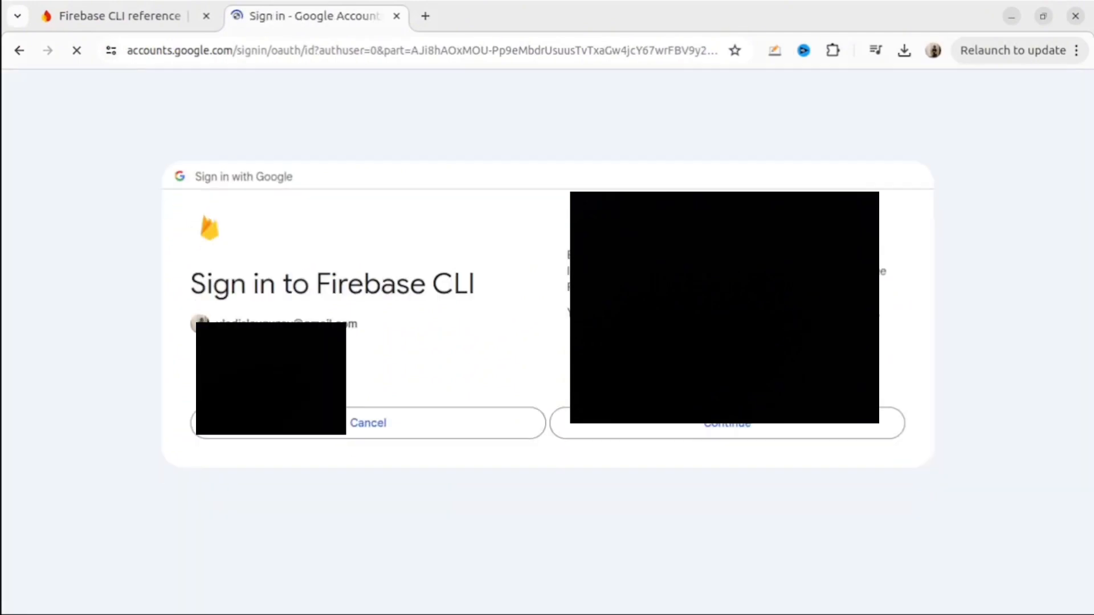
Step: Continue sign-in, confirm the command was run and session ID 93DA8 matches, and copy the authorization code
click(726, 423)
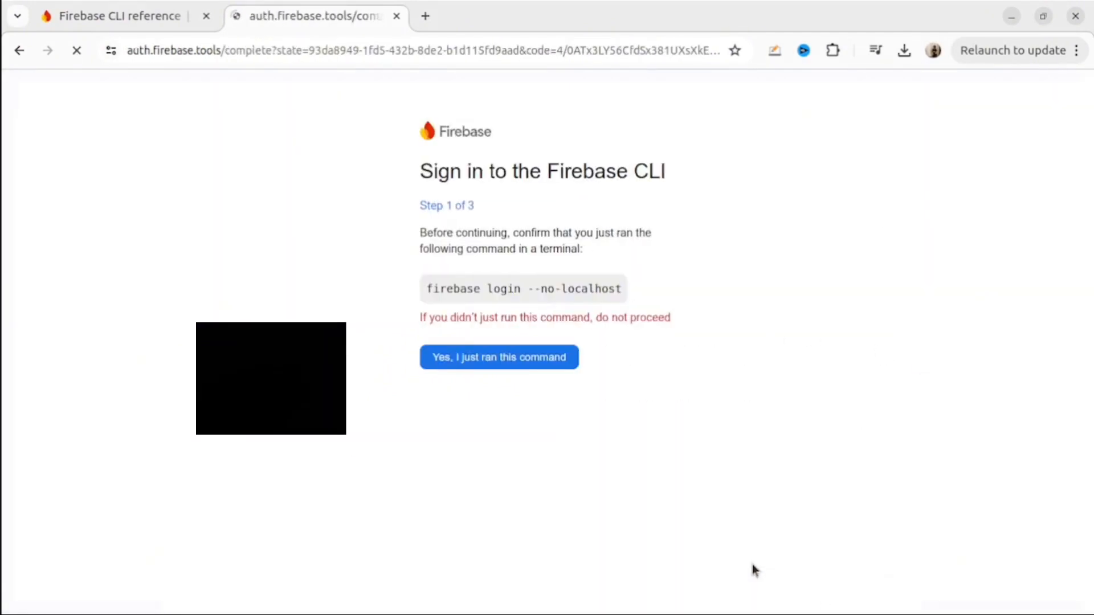
click(498, 357)
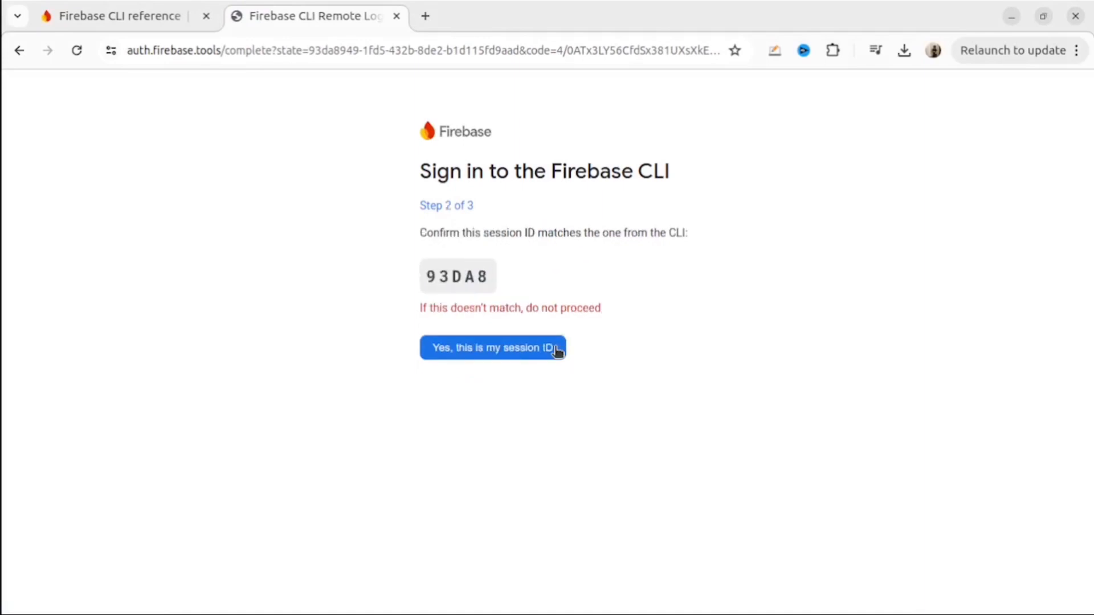
click(492, 348)
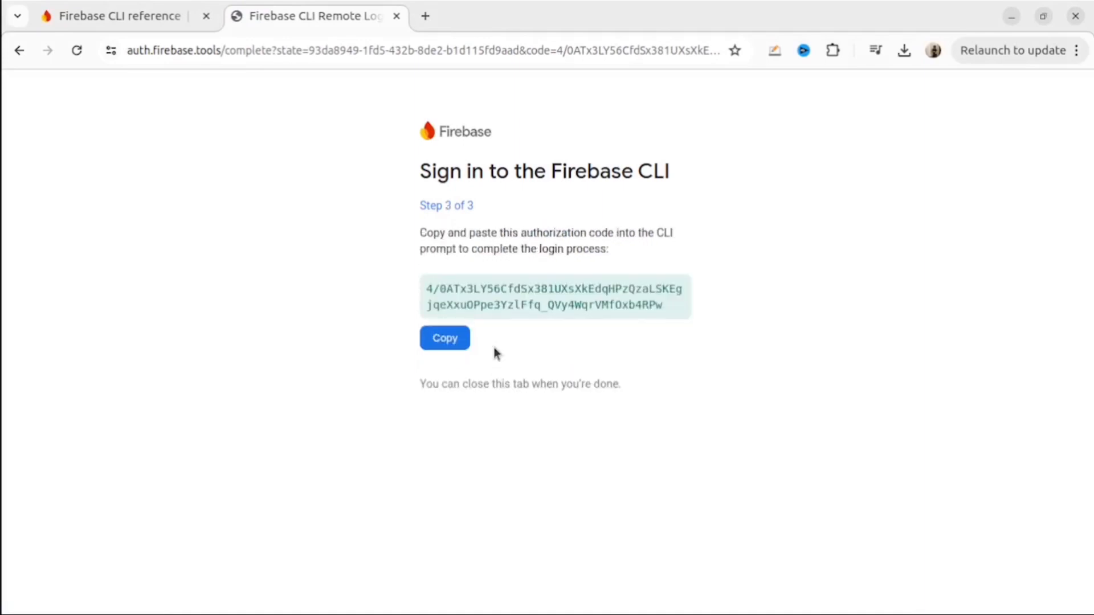
click(445, 337)
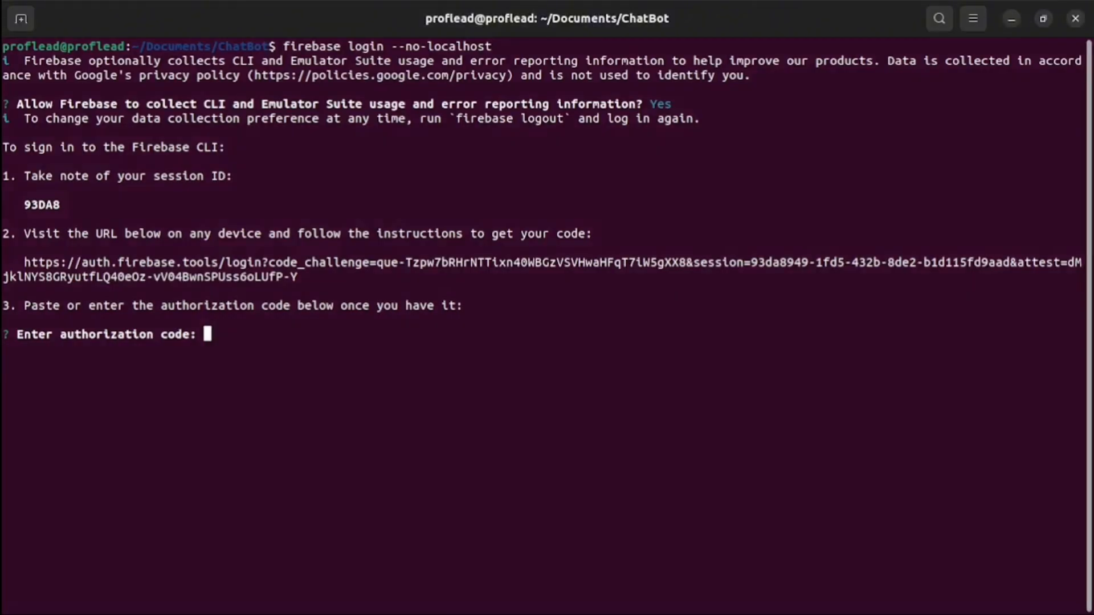
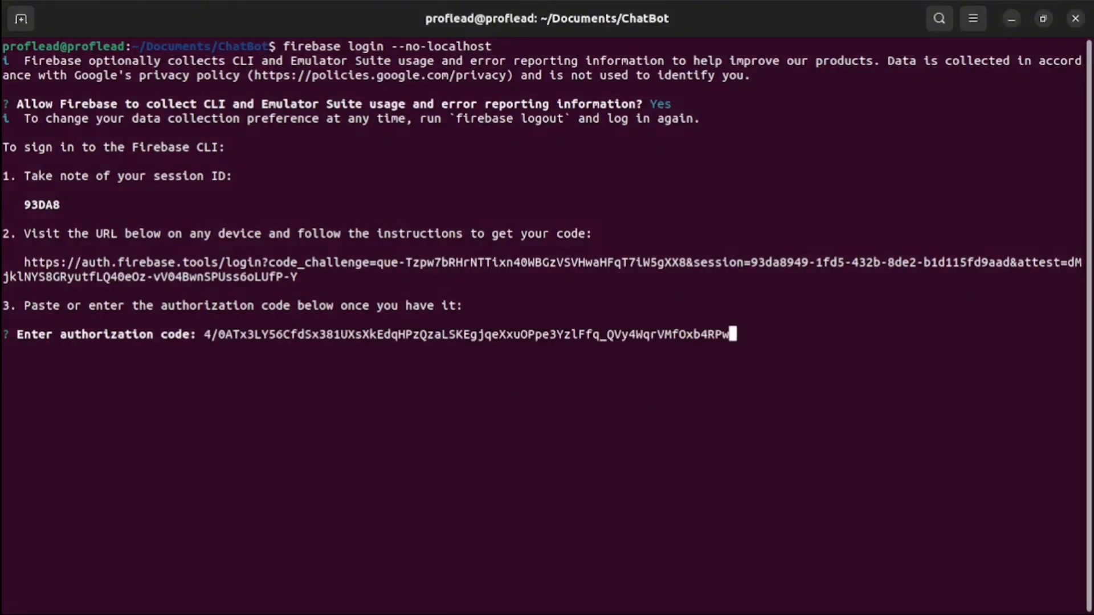
Step: Submit the authorization code for 'Success! Logged in', then run `firebase projects:list`
key(Return)
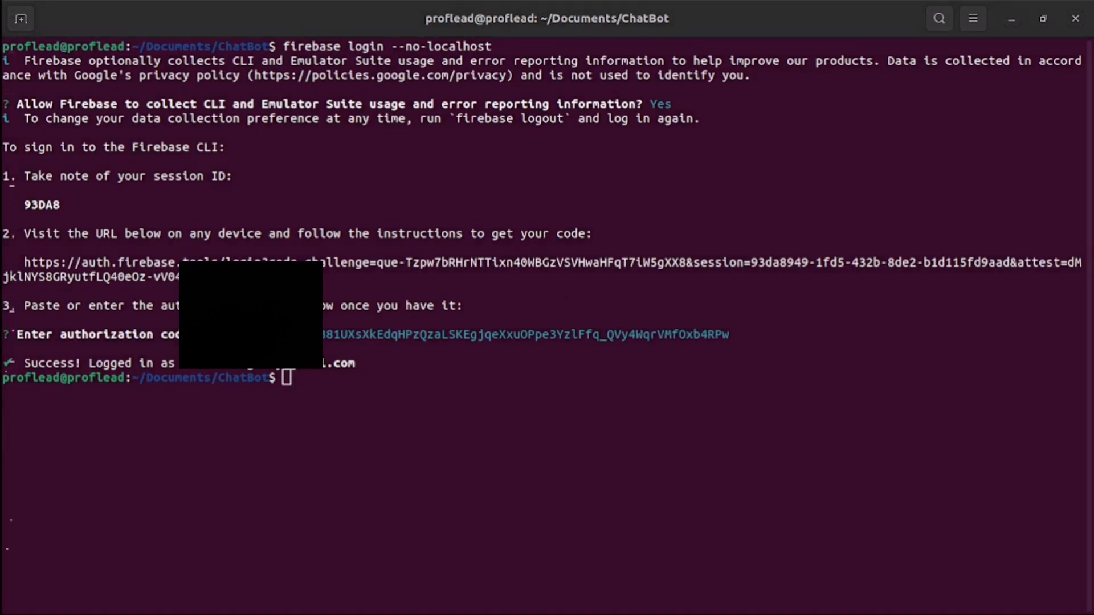
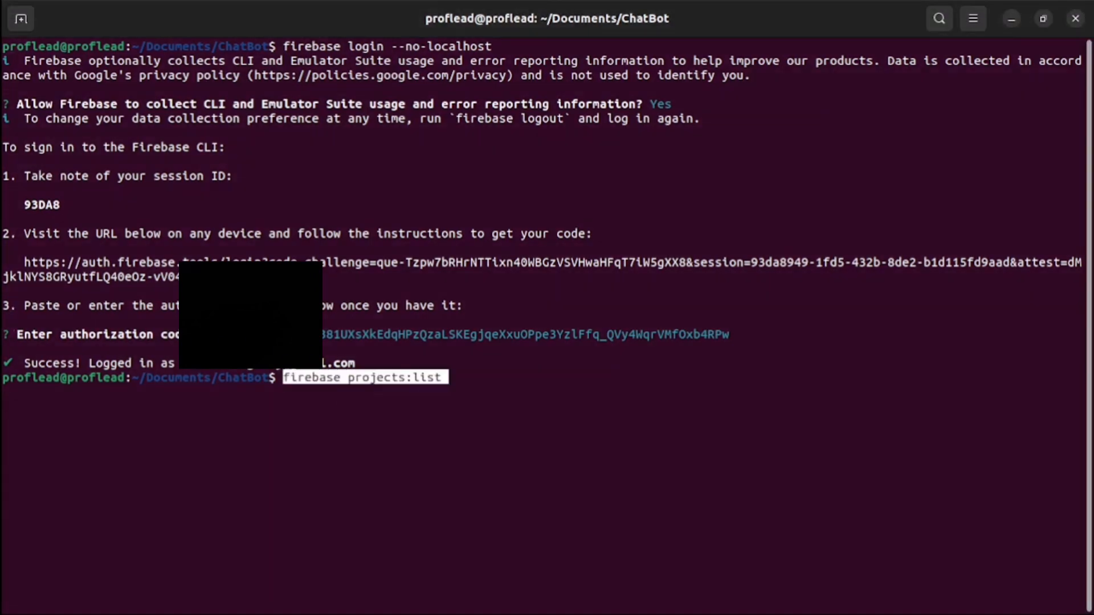
key(Return)
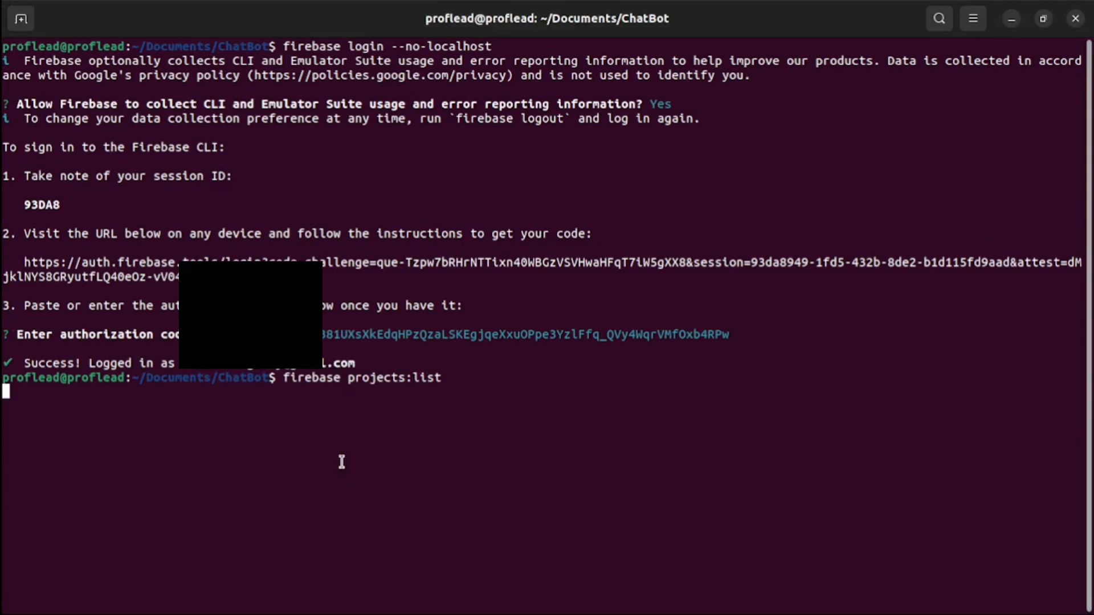